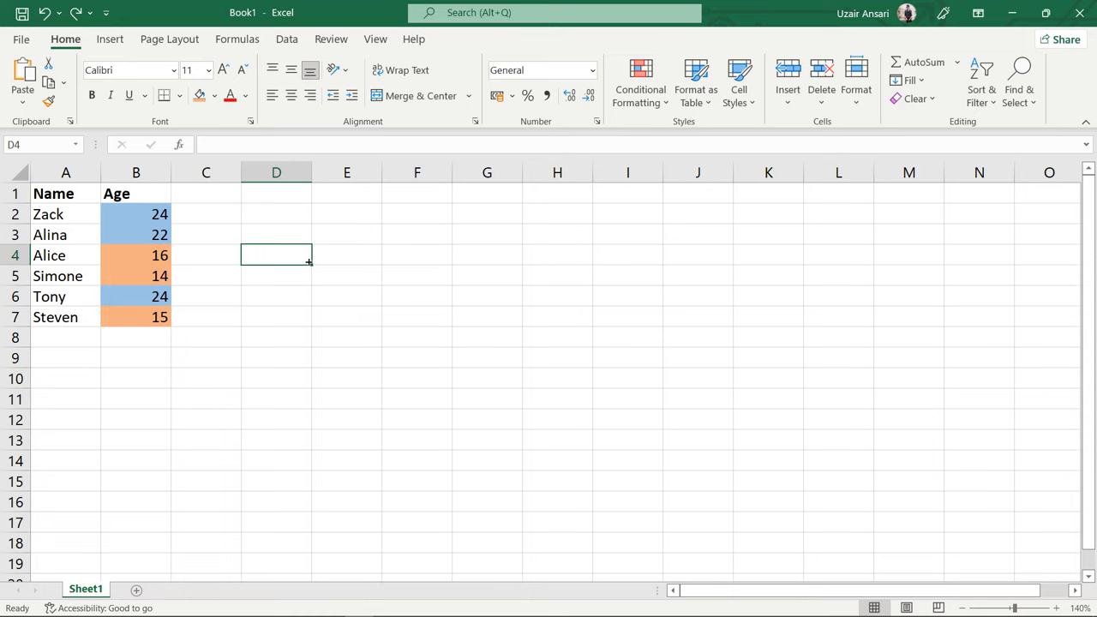
mouse_move(138, 290)
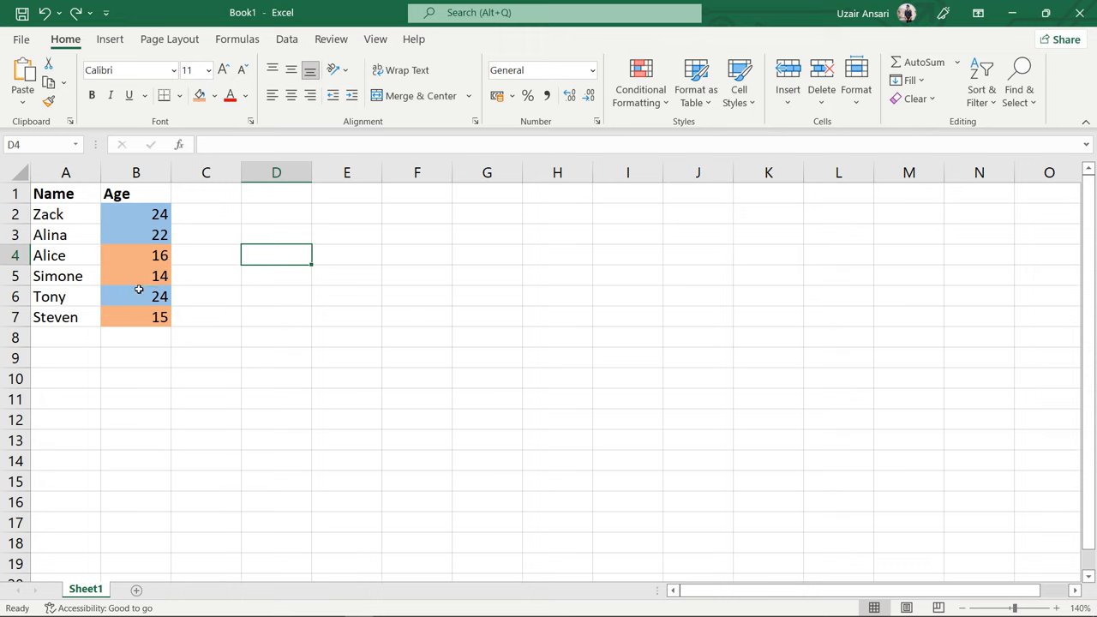
- Select a cell in the Name/Age table and open the Sort dialog from the Data tab
left_click(135, 296)
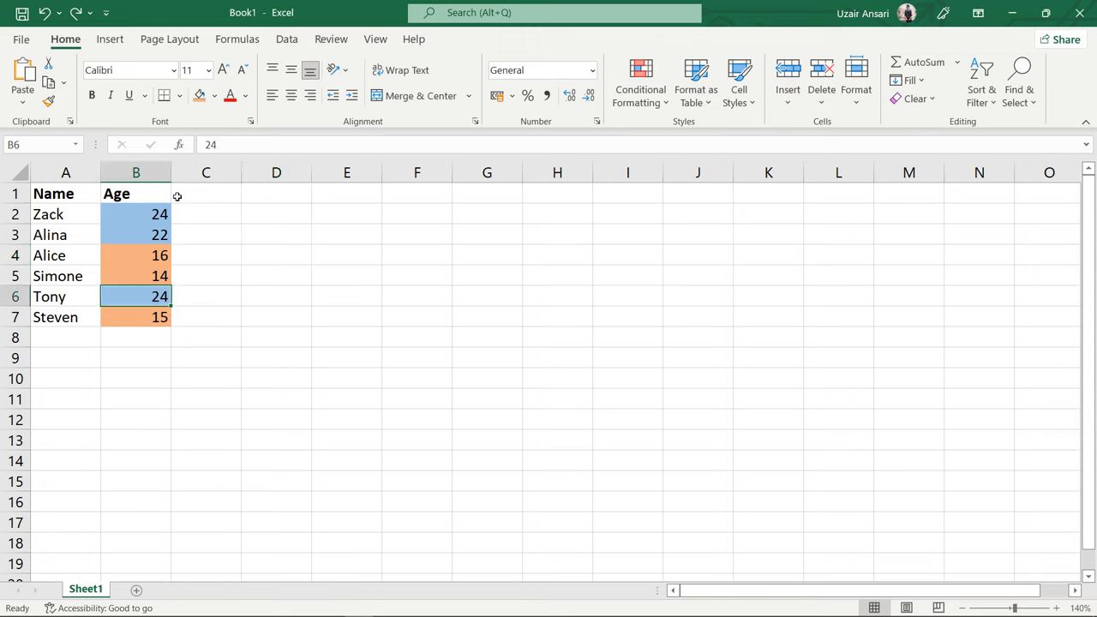
left_click(287, 39)
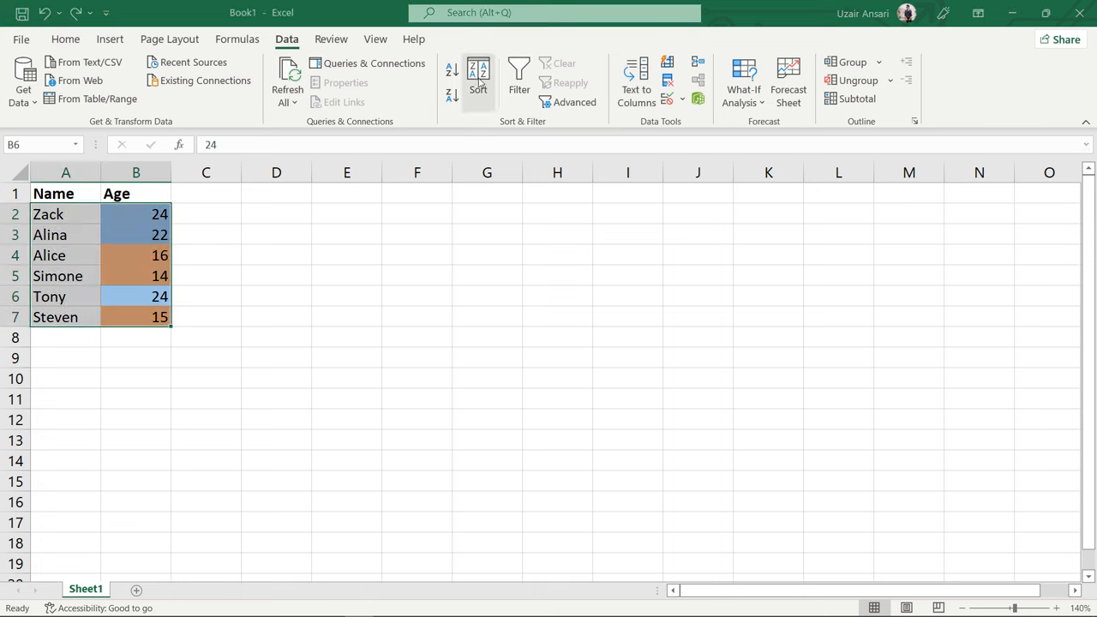
left_click(479, 77)
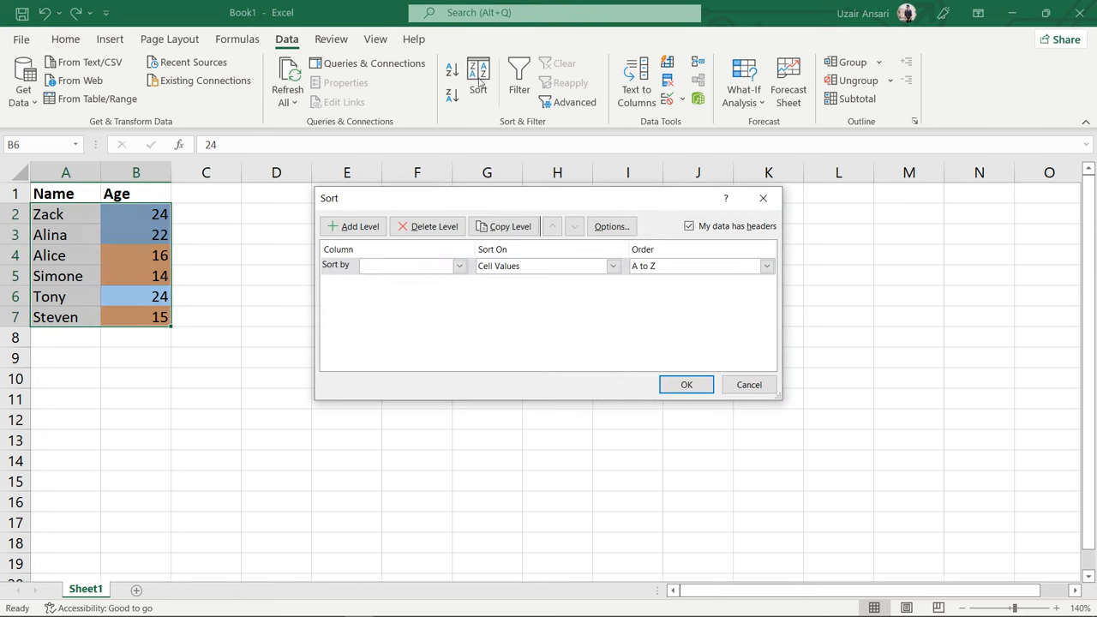
mouse_move(688, 227)
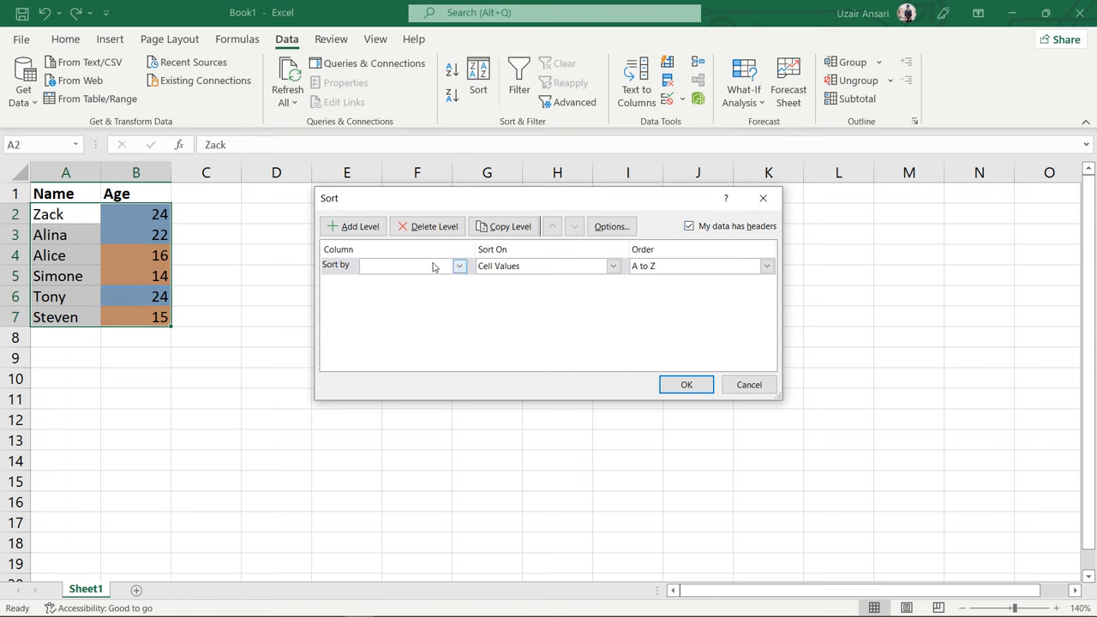
- Sort the Age column on cell colour, placing blue cells on top
left_click(458, 266)
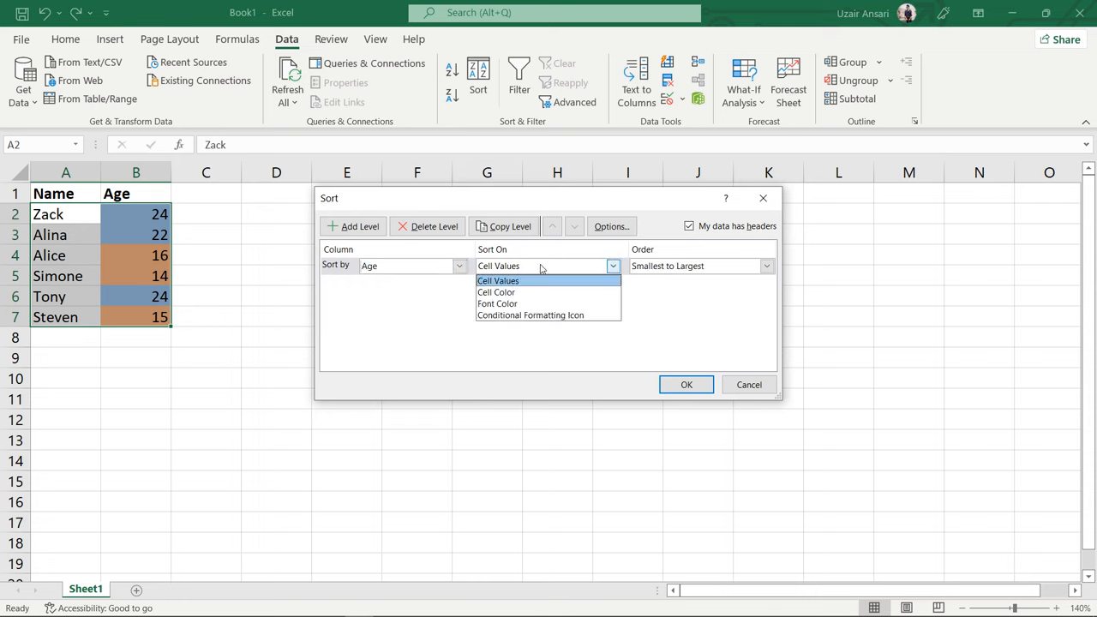
left_click(495, 292)
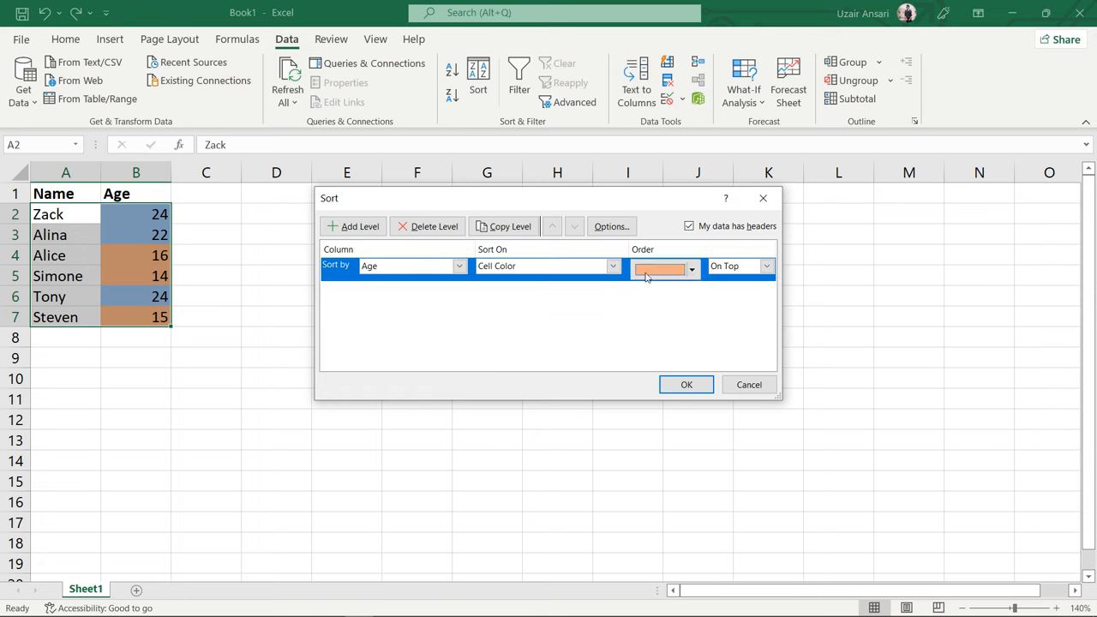
left_click(691, 266)
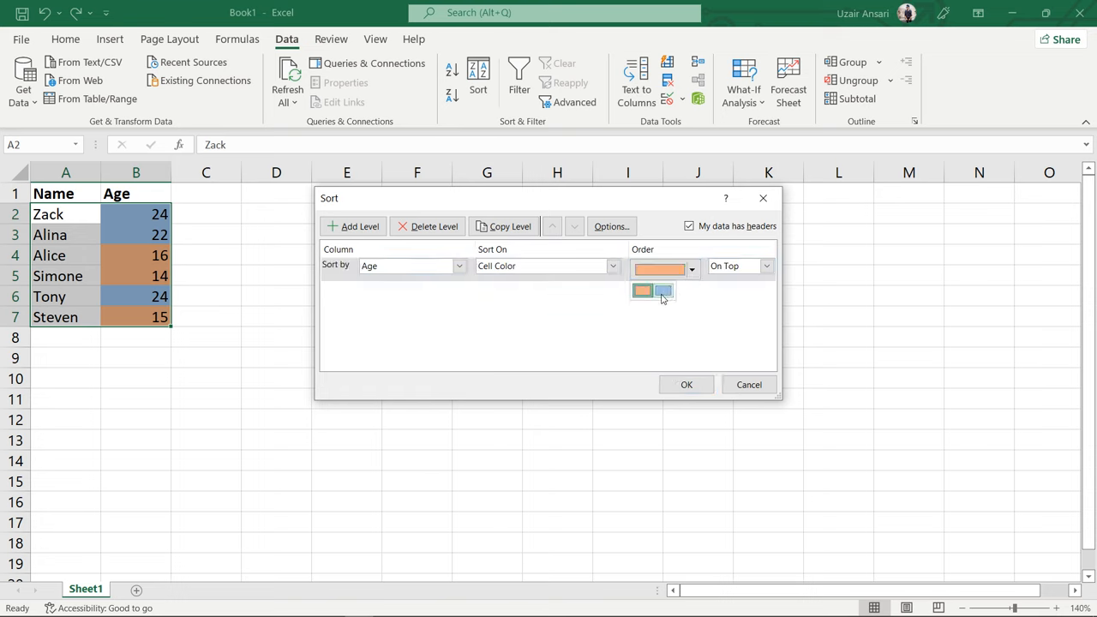
left_click(642, 291)
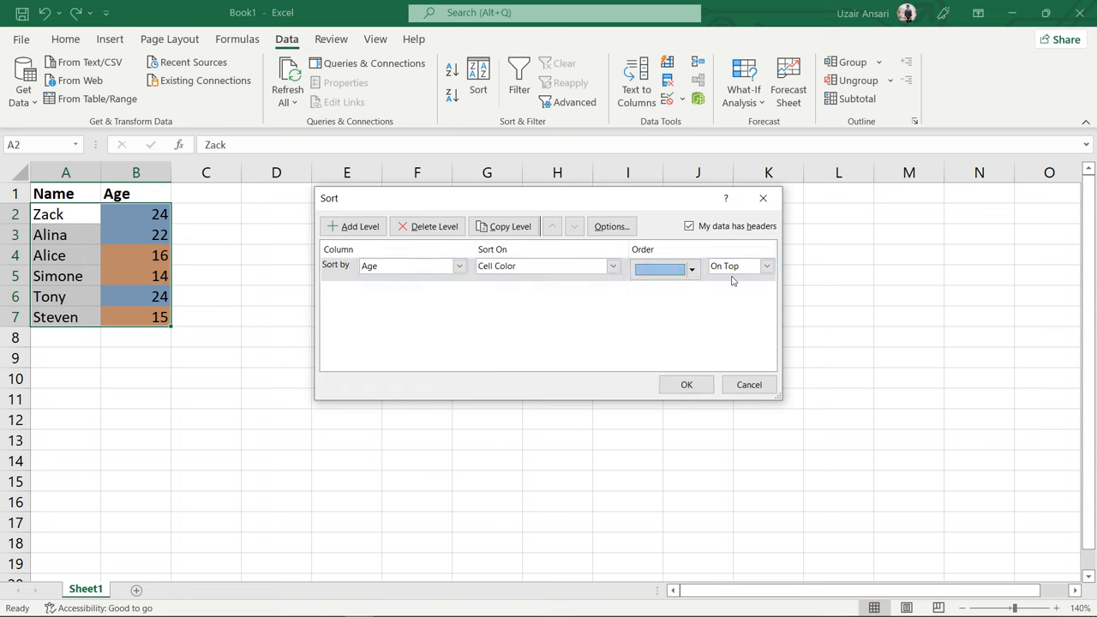
left_click(765, 266)
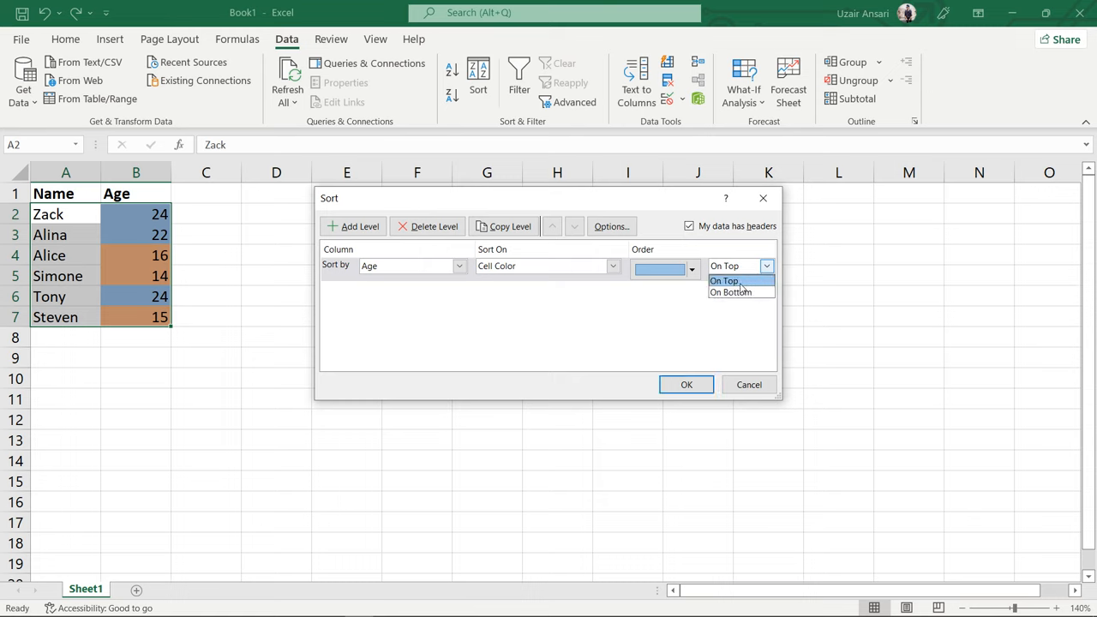
left_click(723, 281)
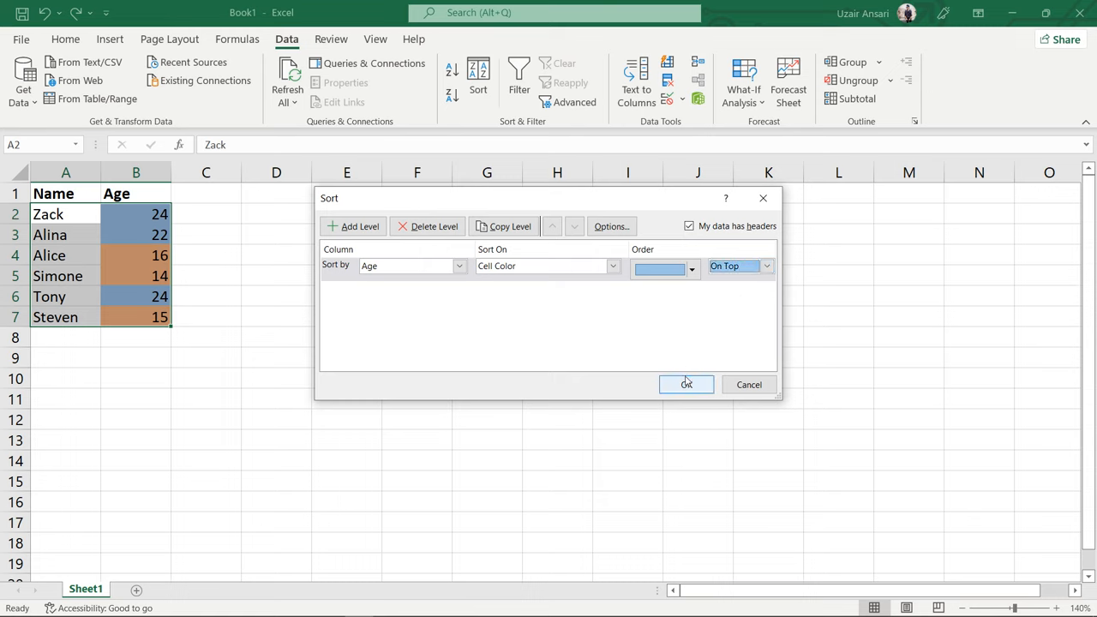